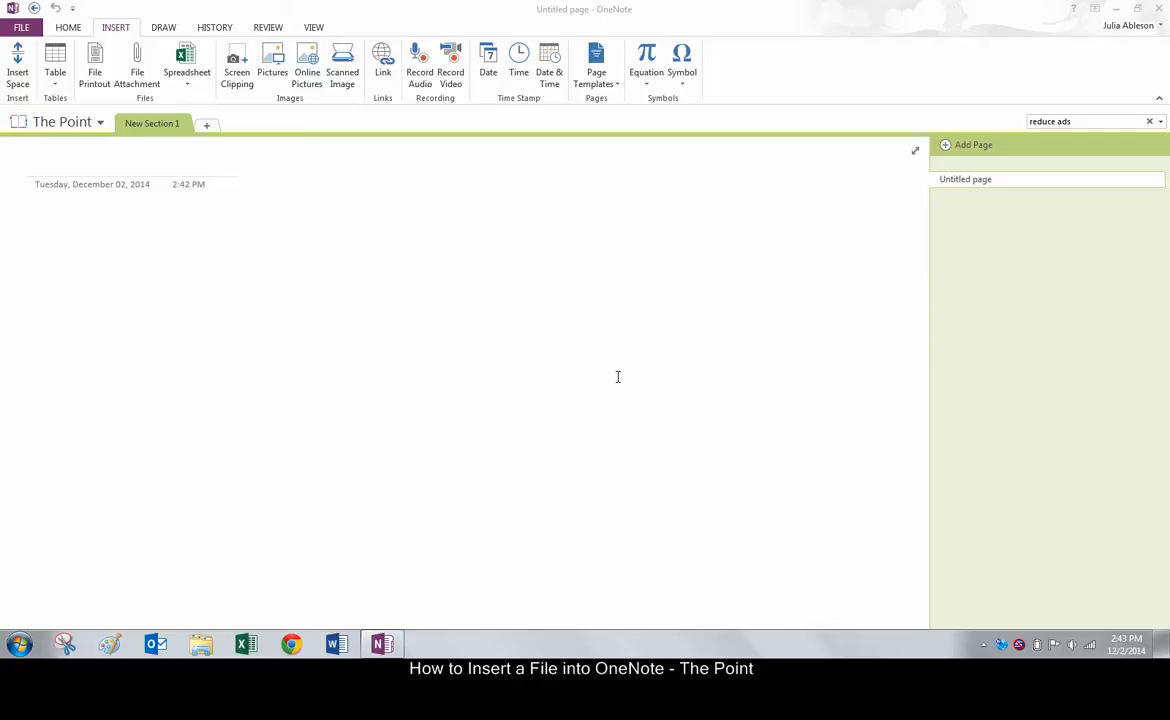
mouse_move(434, 325)
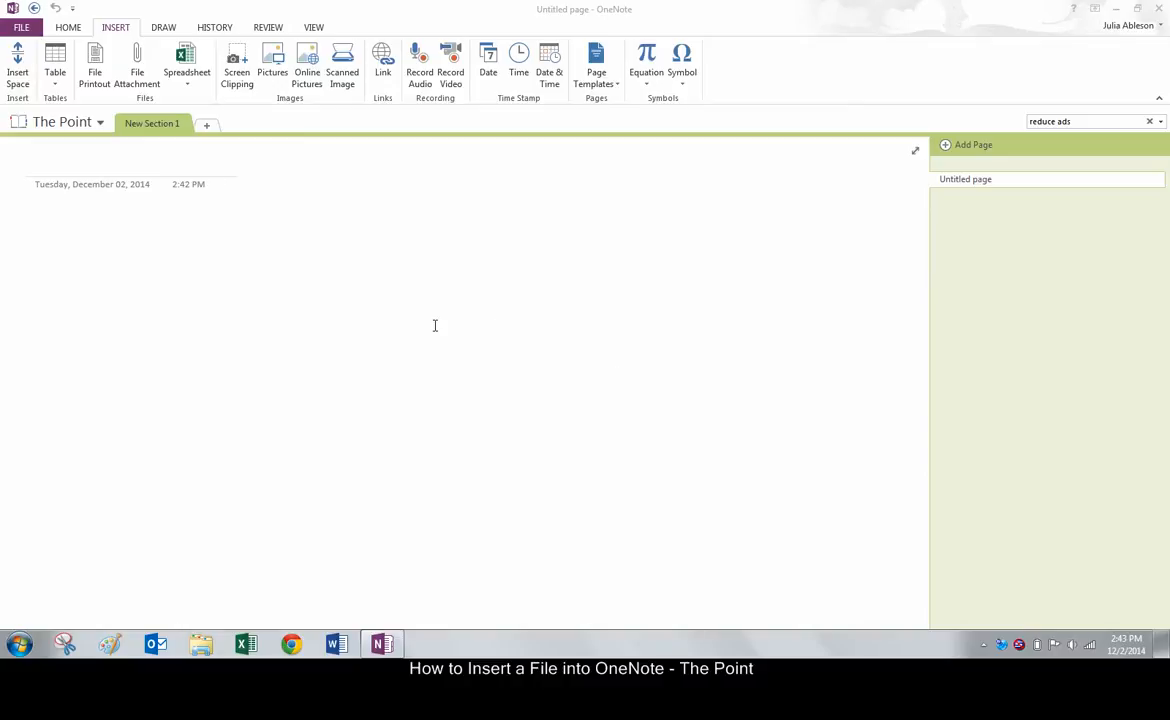
mouse_move(95, 88)
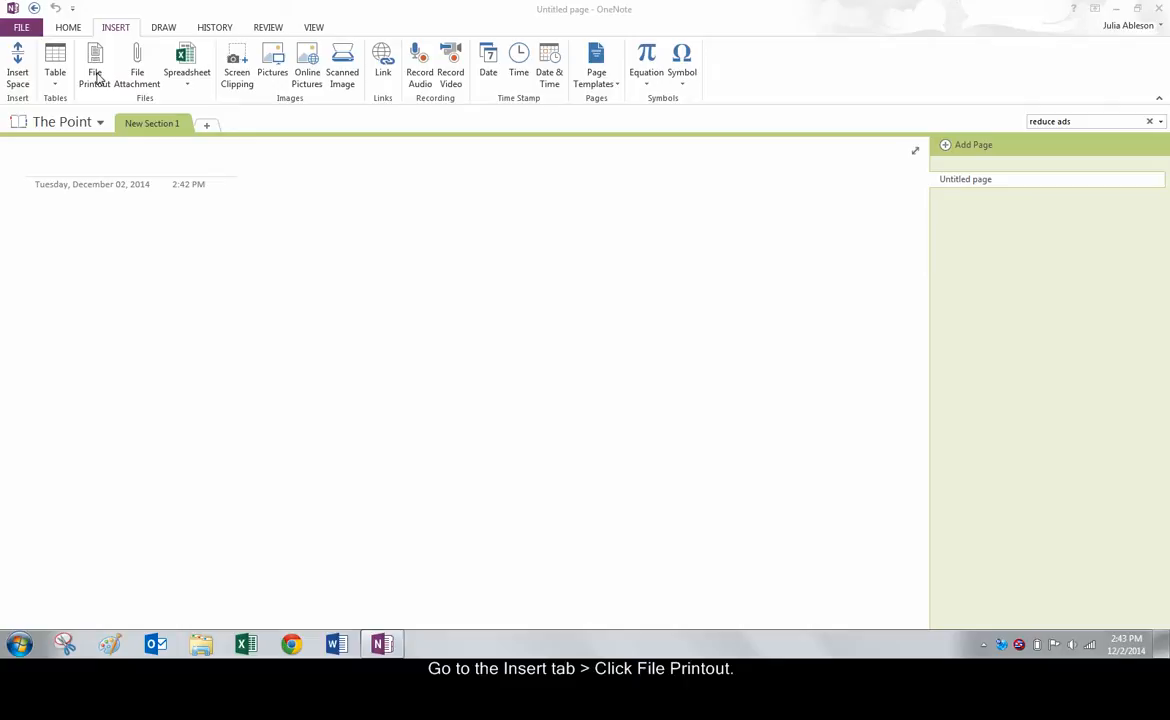
mouse_move(94, 60)
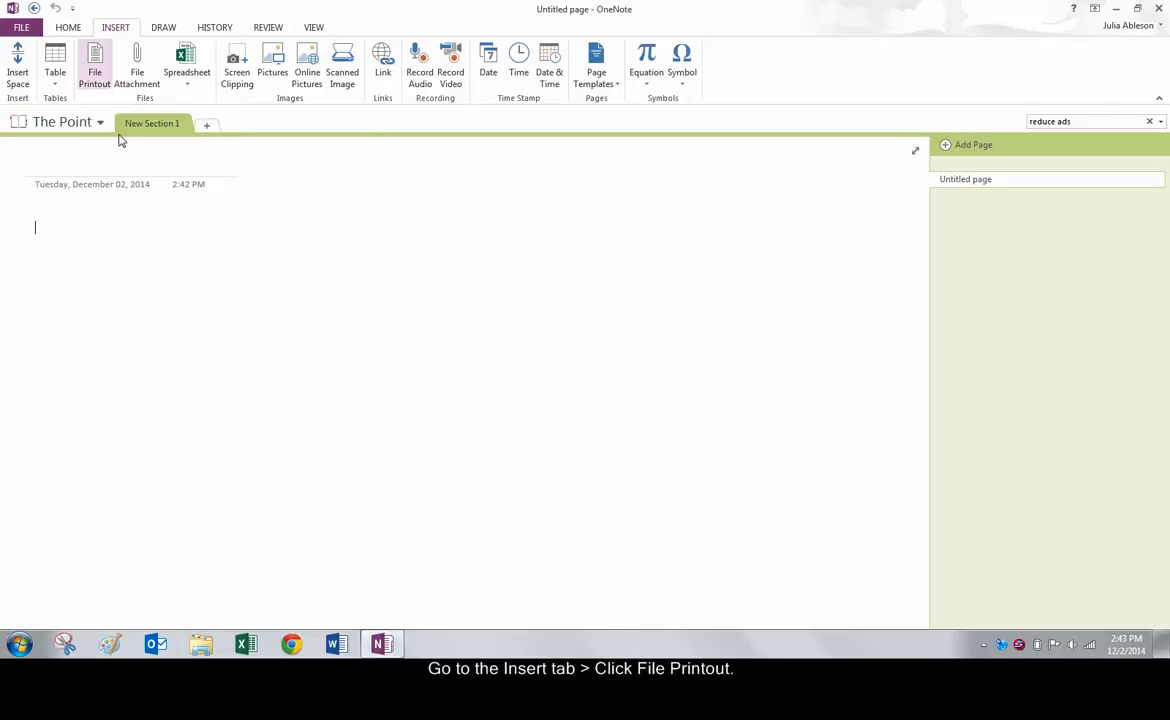
- Insert 'Reduce Ads on Chrome' as a file printout, then search the page for 'ads'
click(94, 60)
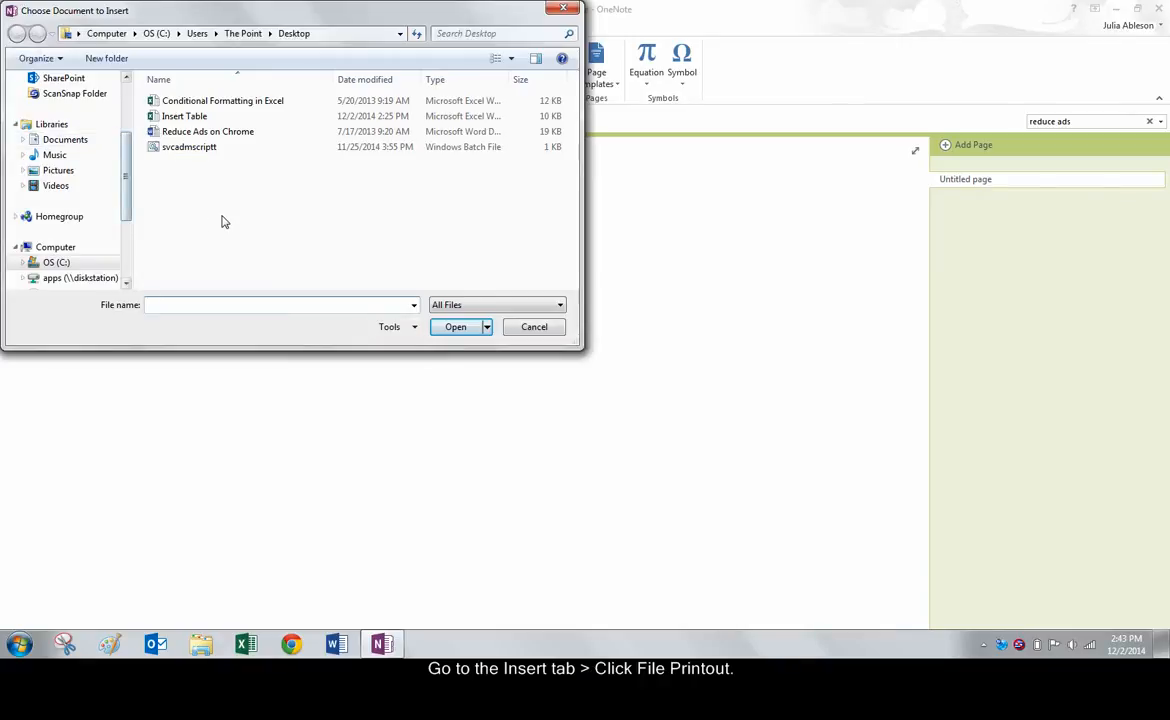
mouse_move(207, 180)
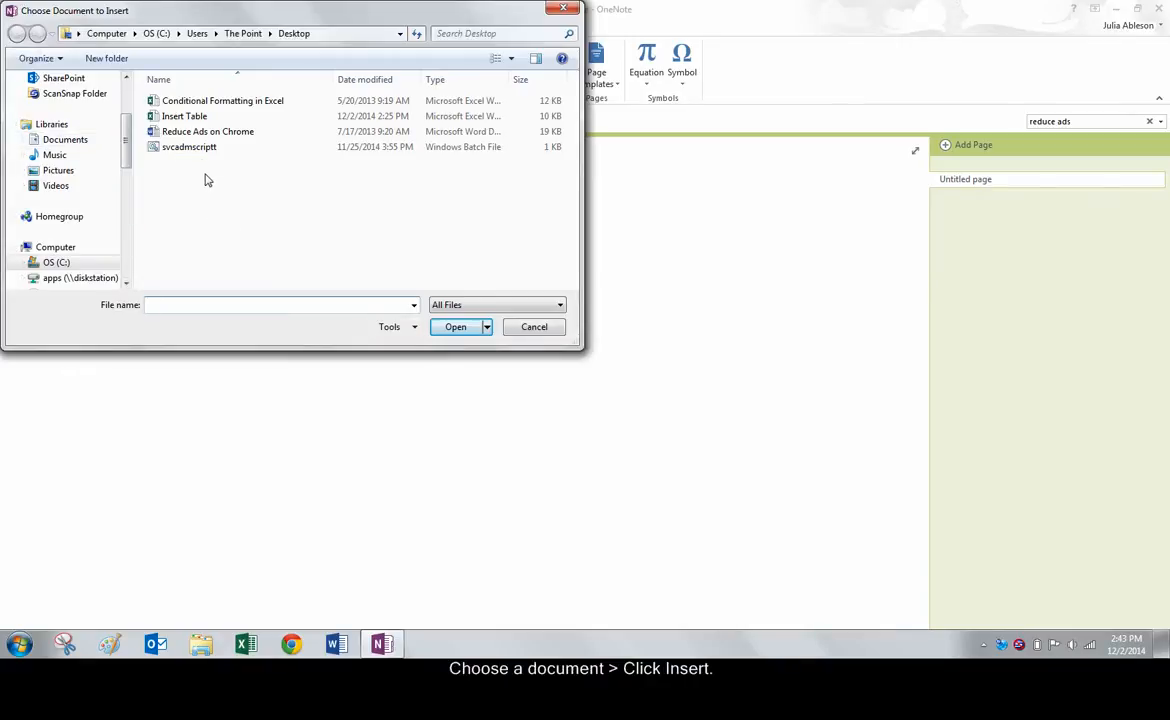
click(208, 131)
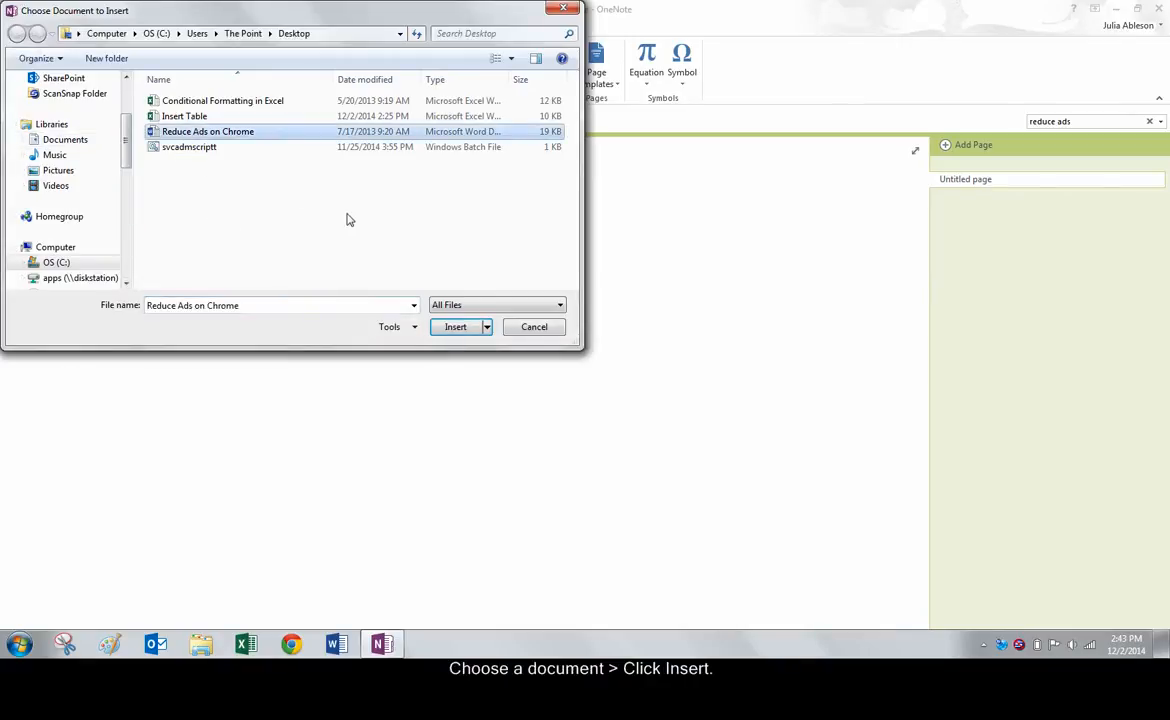
click(455, 327)
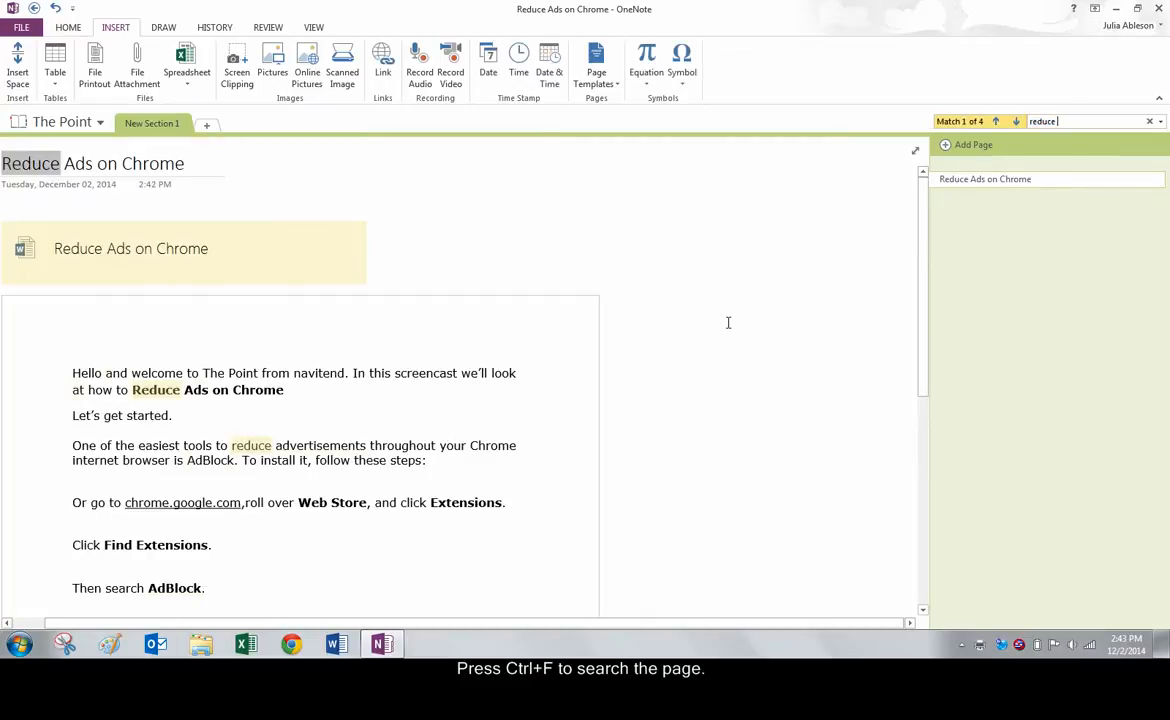
text(ads)
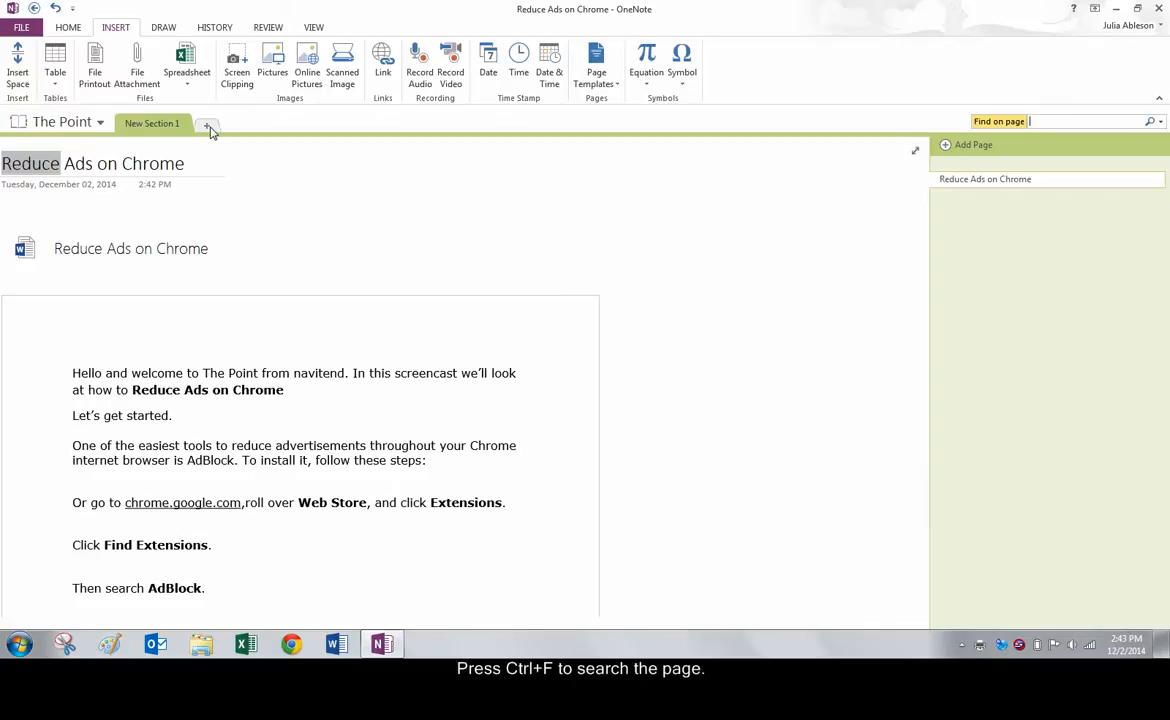
- Add a new section and attach 'Conditional Formatting in Excel' to its page as a file icon
click(208, 123)
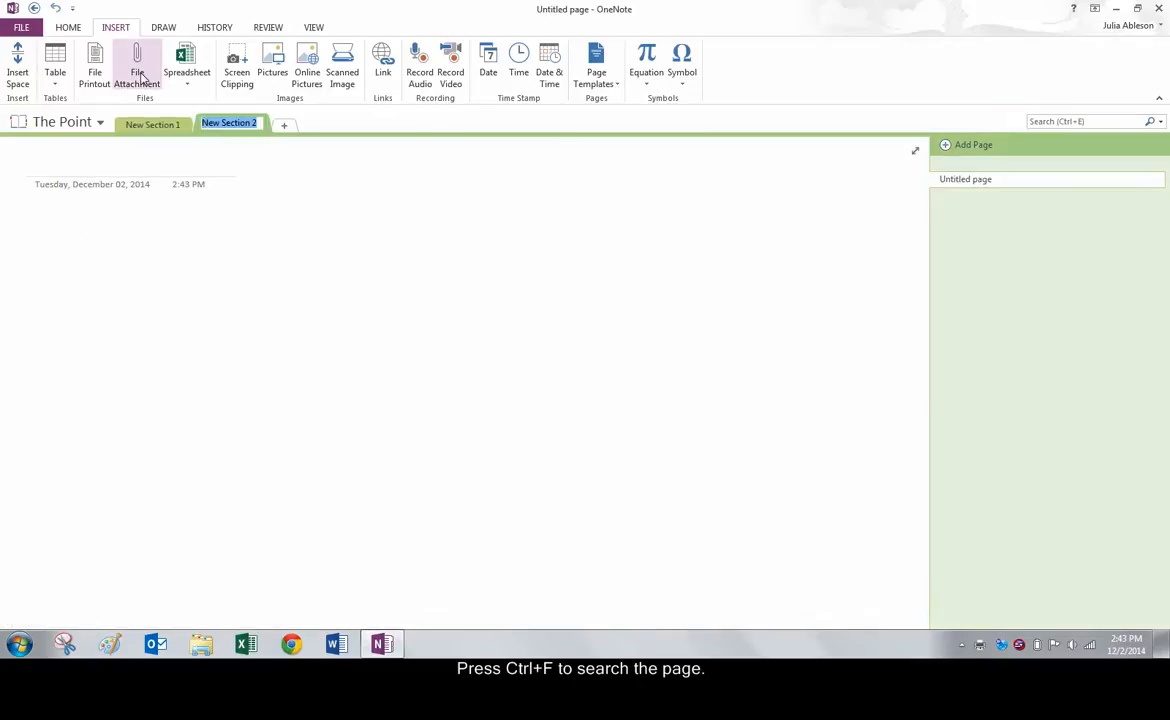
click(137, 65)
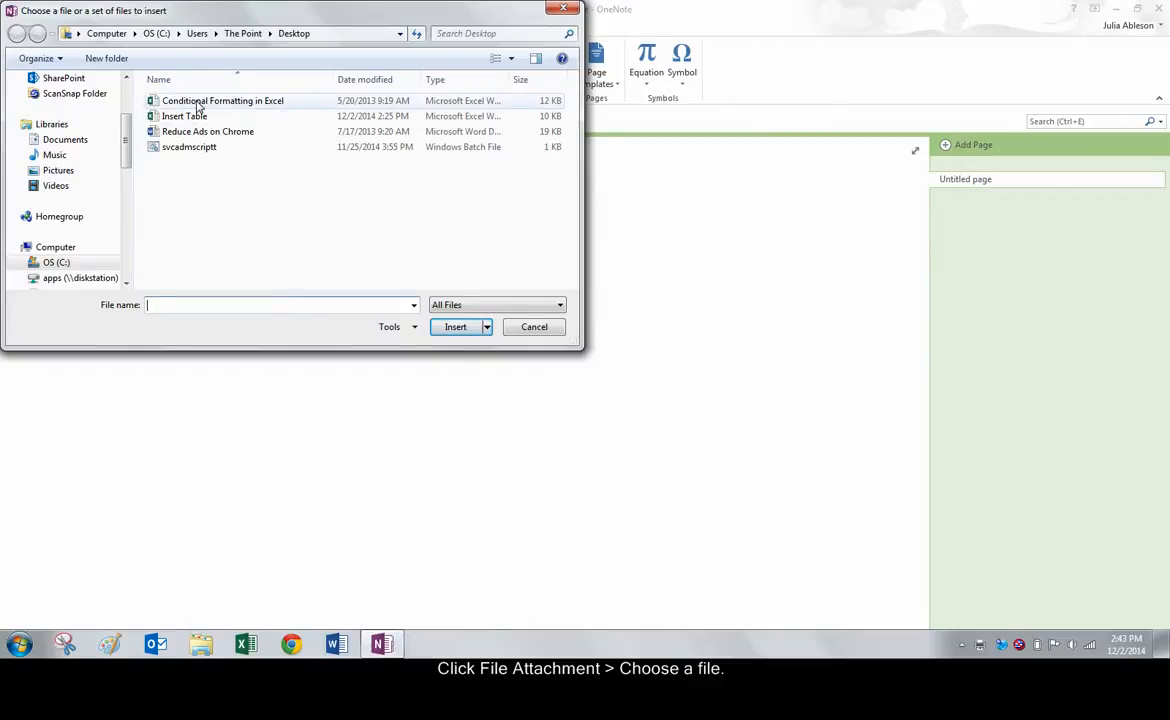
click(222, 100)
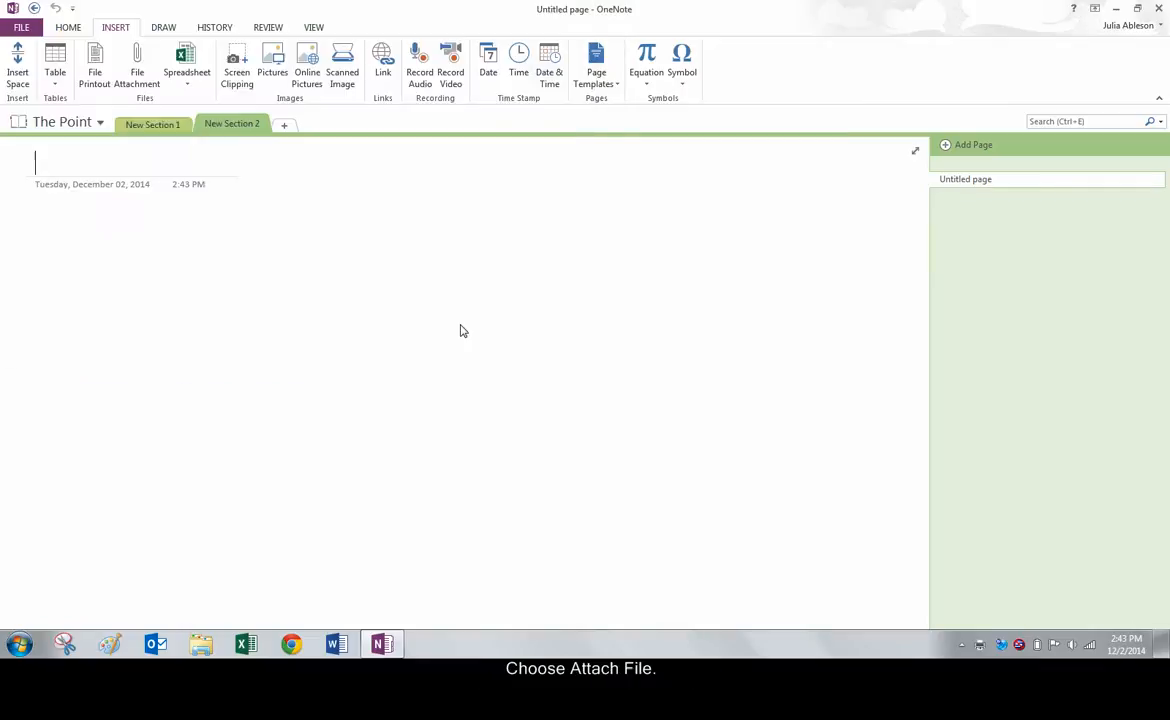
click(137, 65)
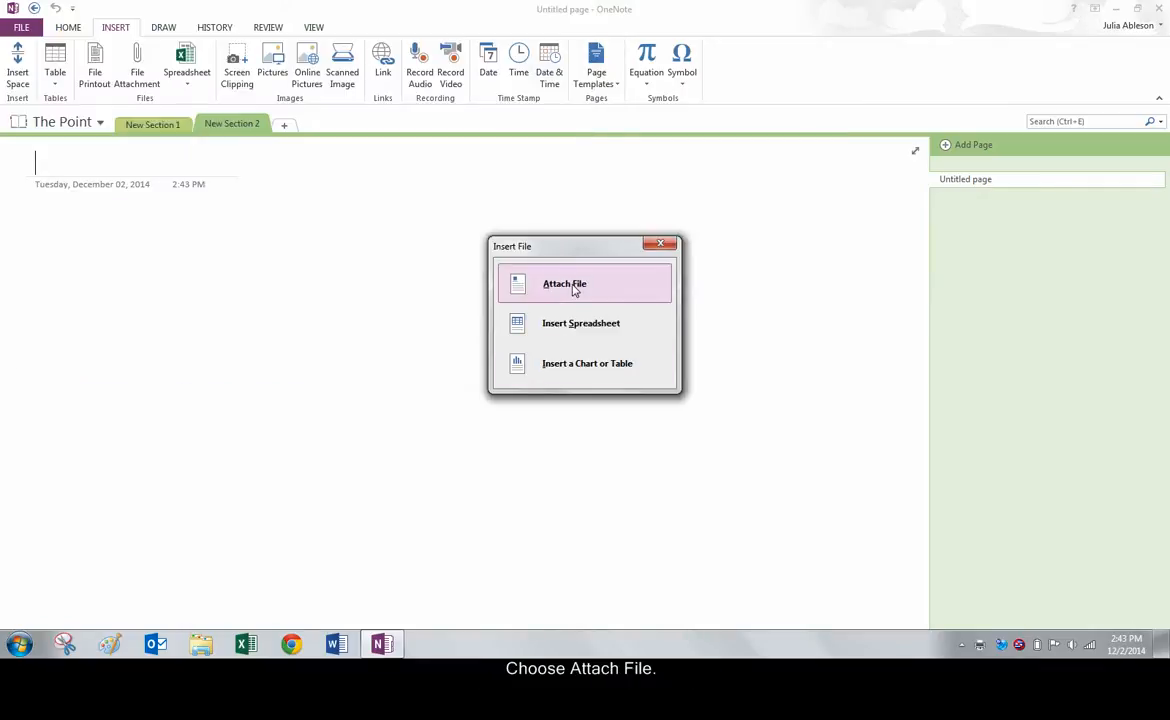
click(564, 284)
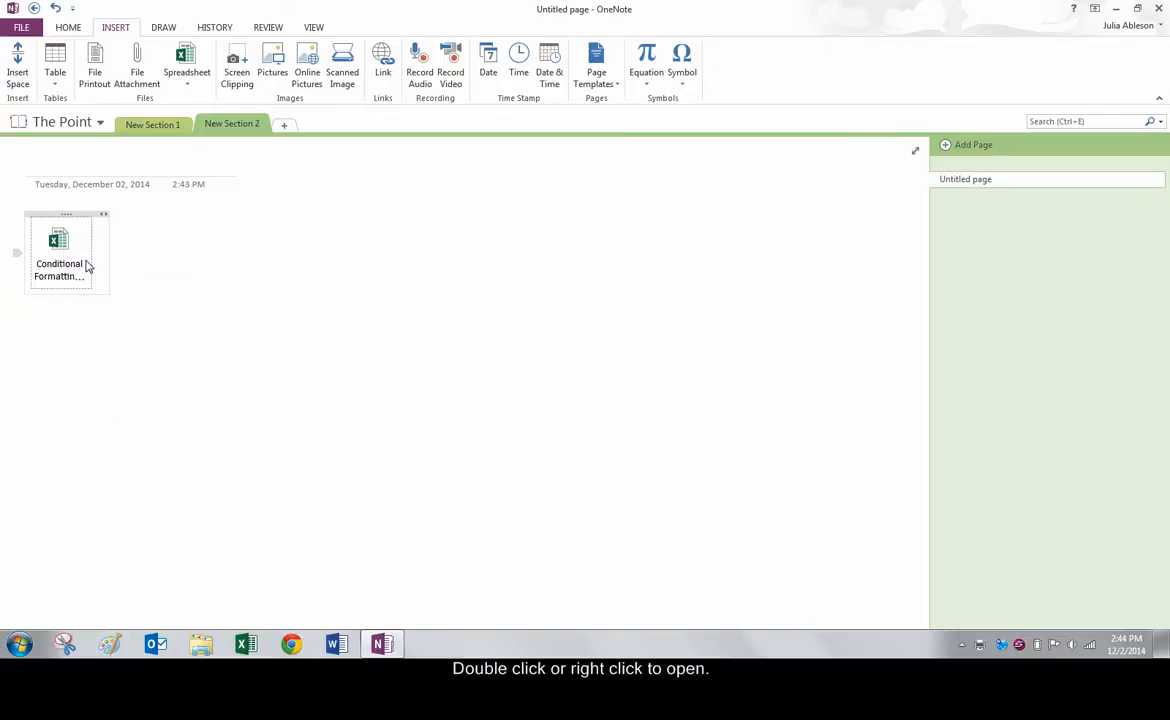
- Open the attached workbook in Excel past the warning, close it, and add New Section 3
double_click(58, 243)
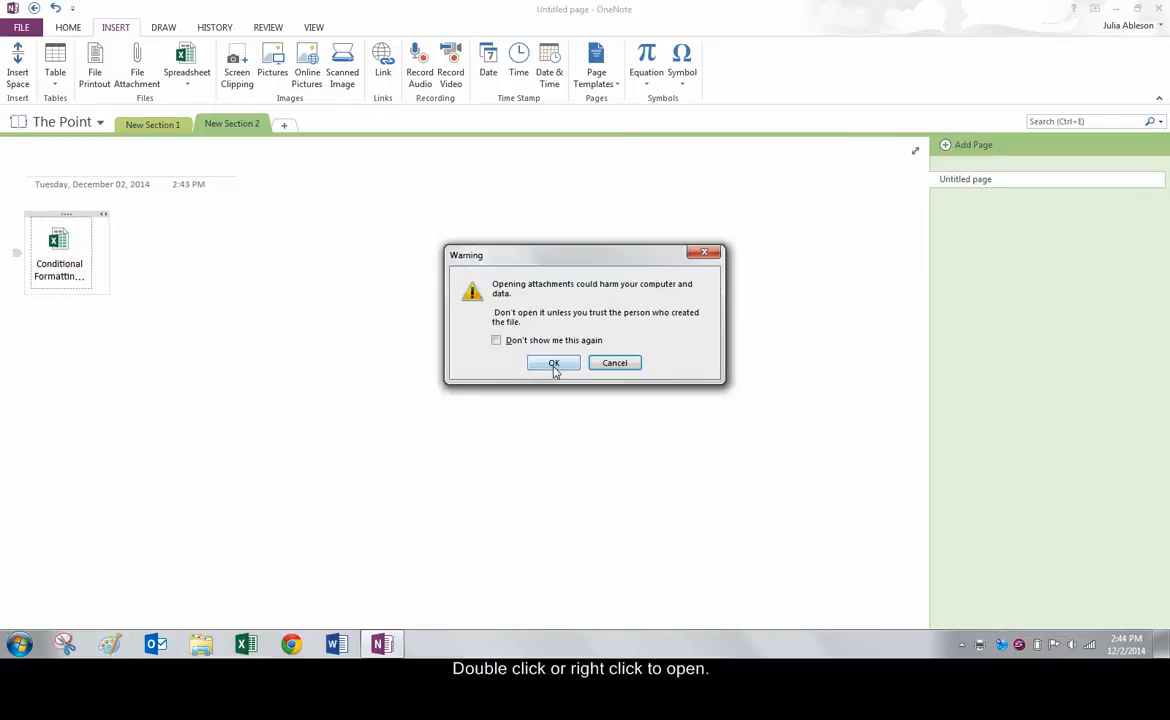
click(553, 362)
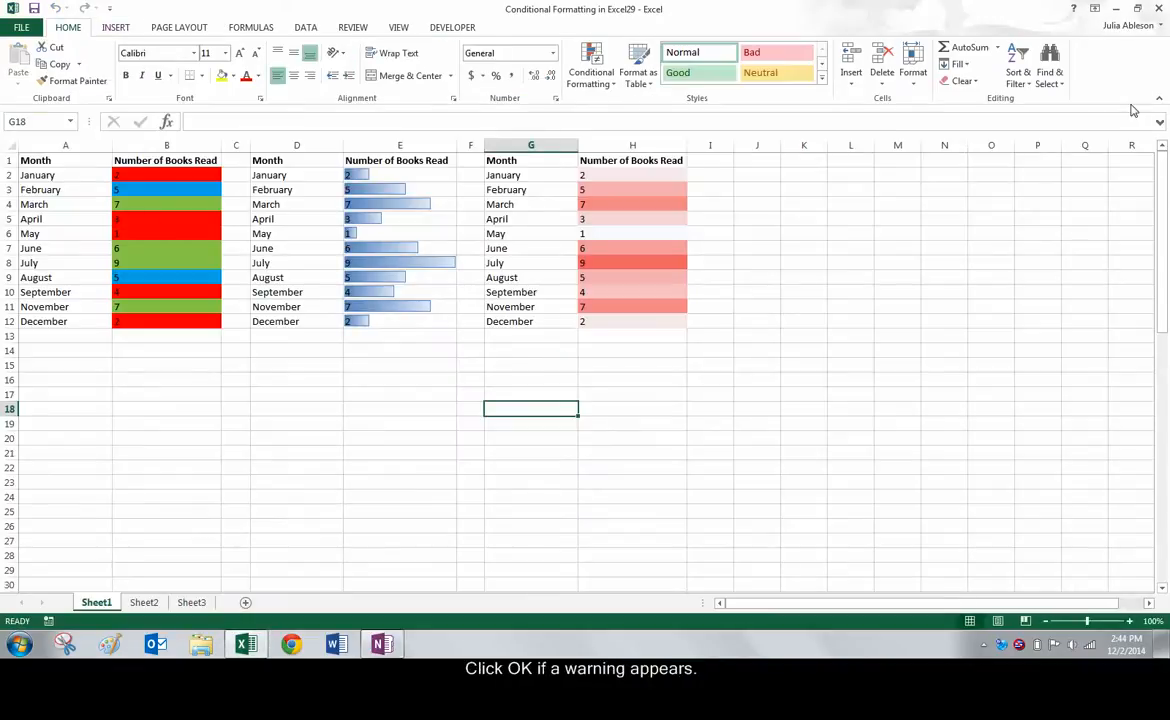
click(381, 643)
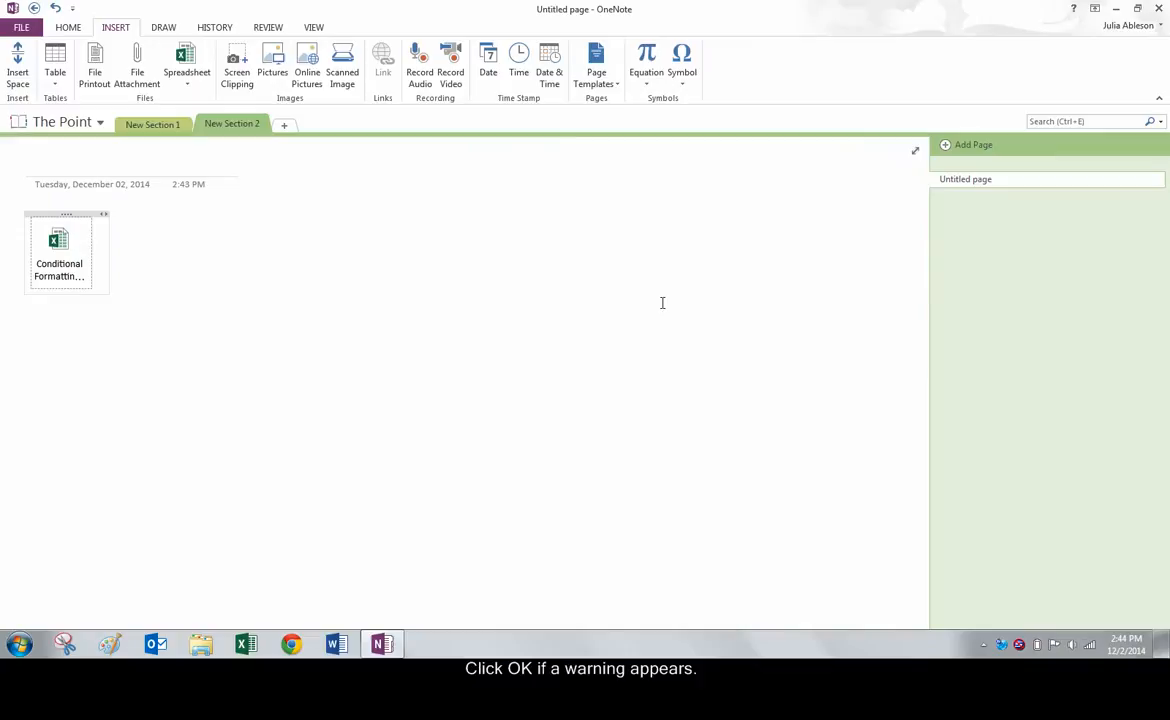
click(284, 124)
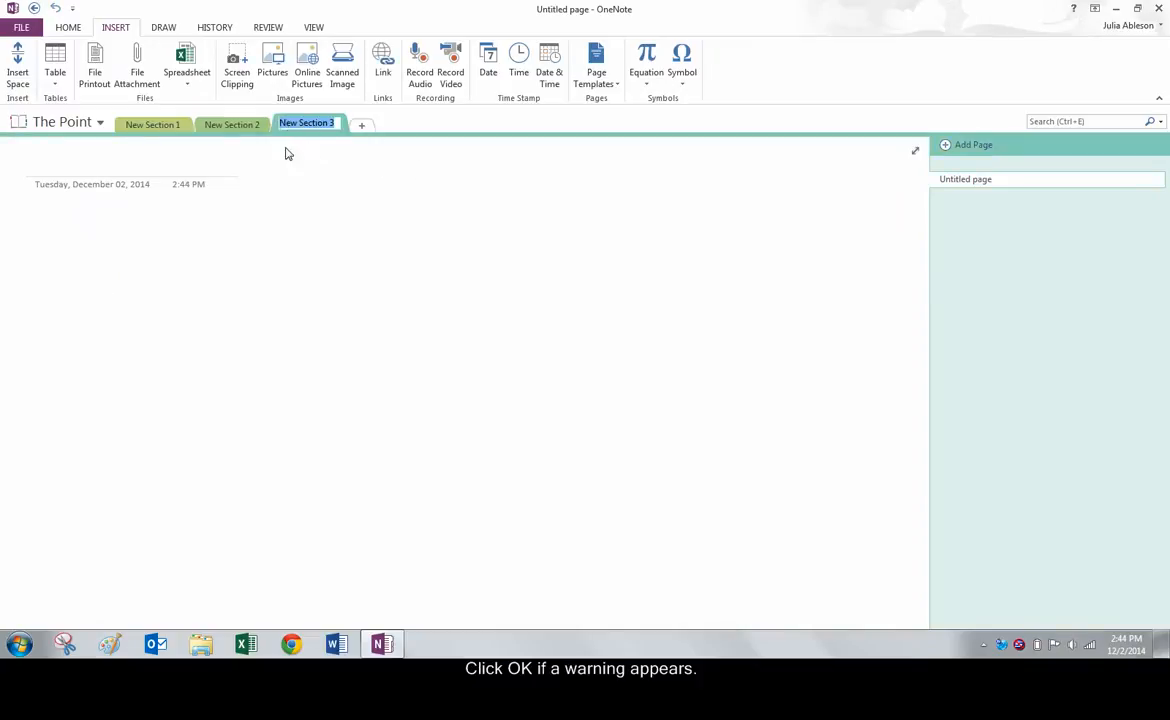
mouse_move(186, 65)
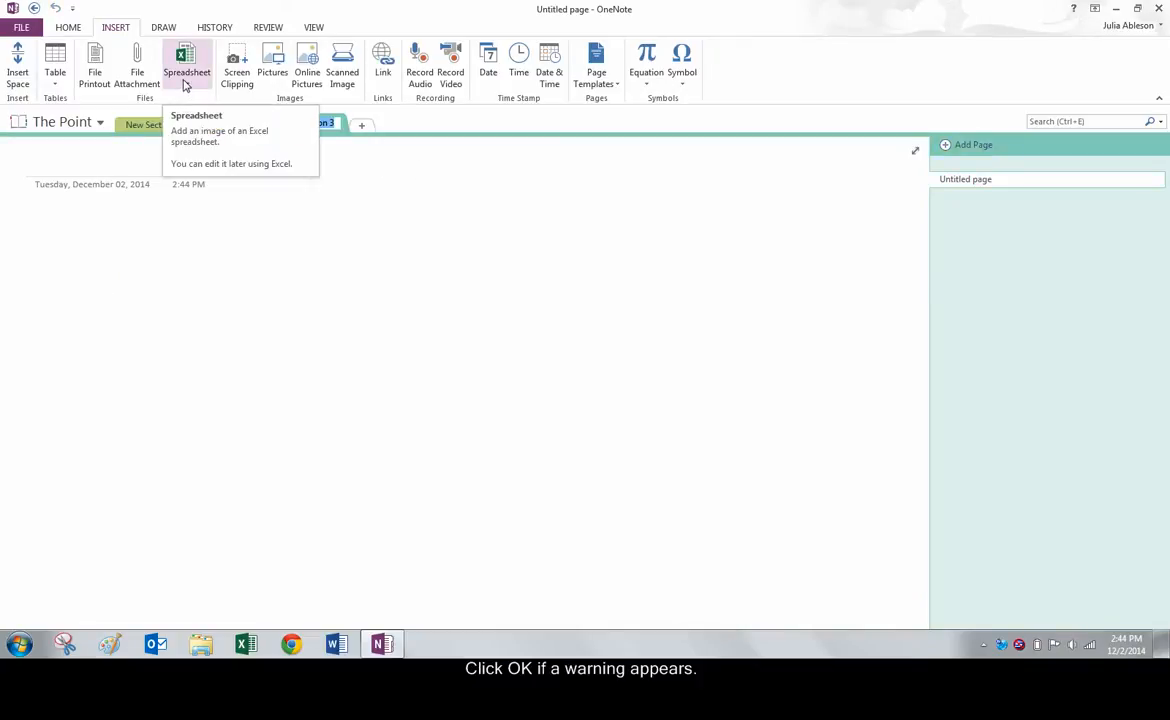
- Embed a new Excel spreadsheet, enter 'type here!' in cell E8, and return to OneNote
click(187, 72)
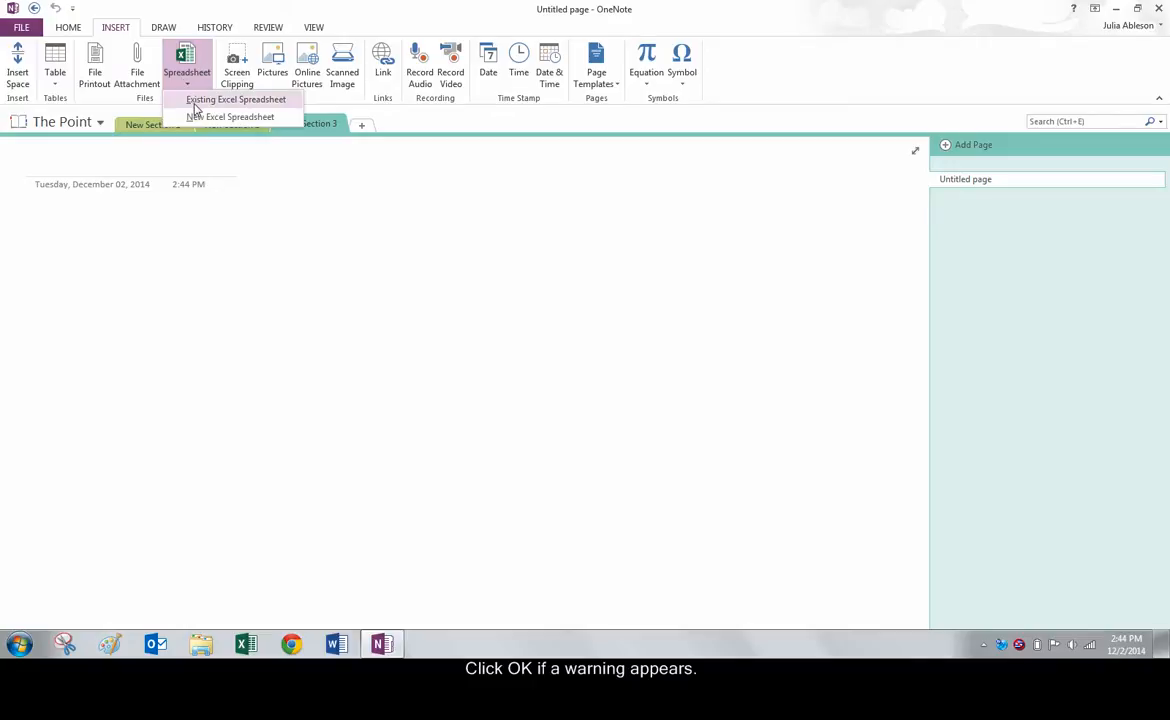
click(229, 116)
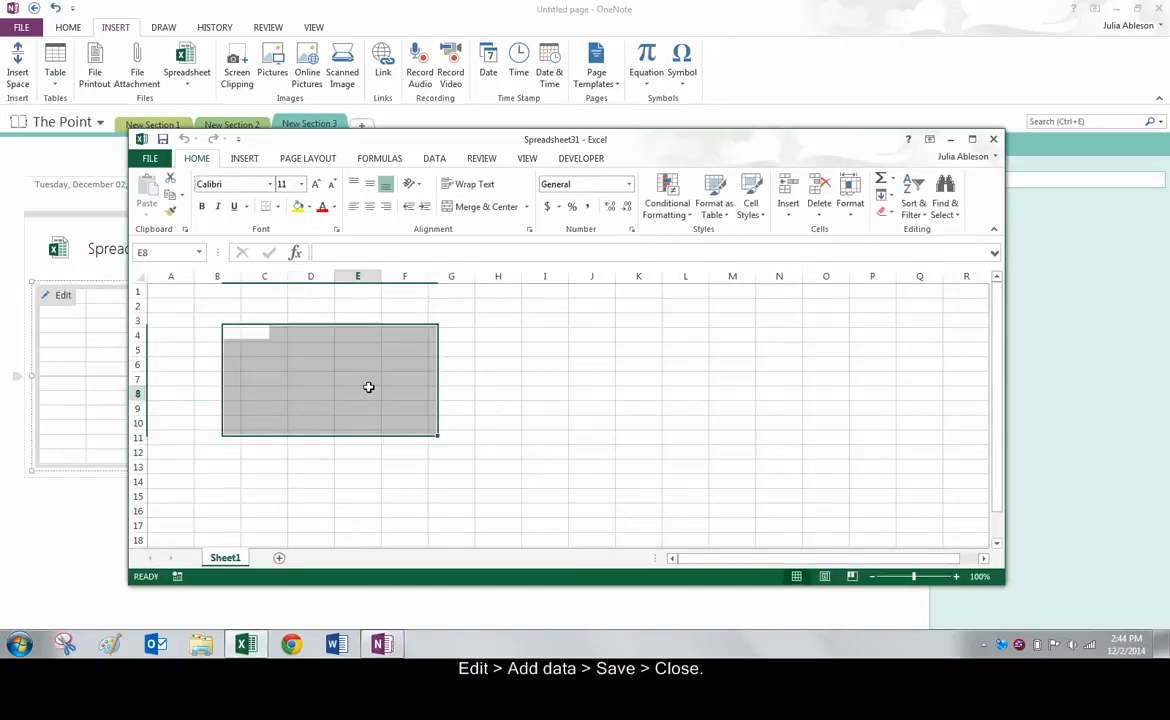
text(type here)
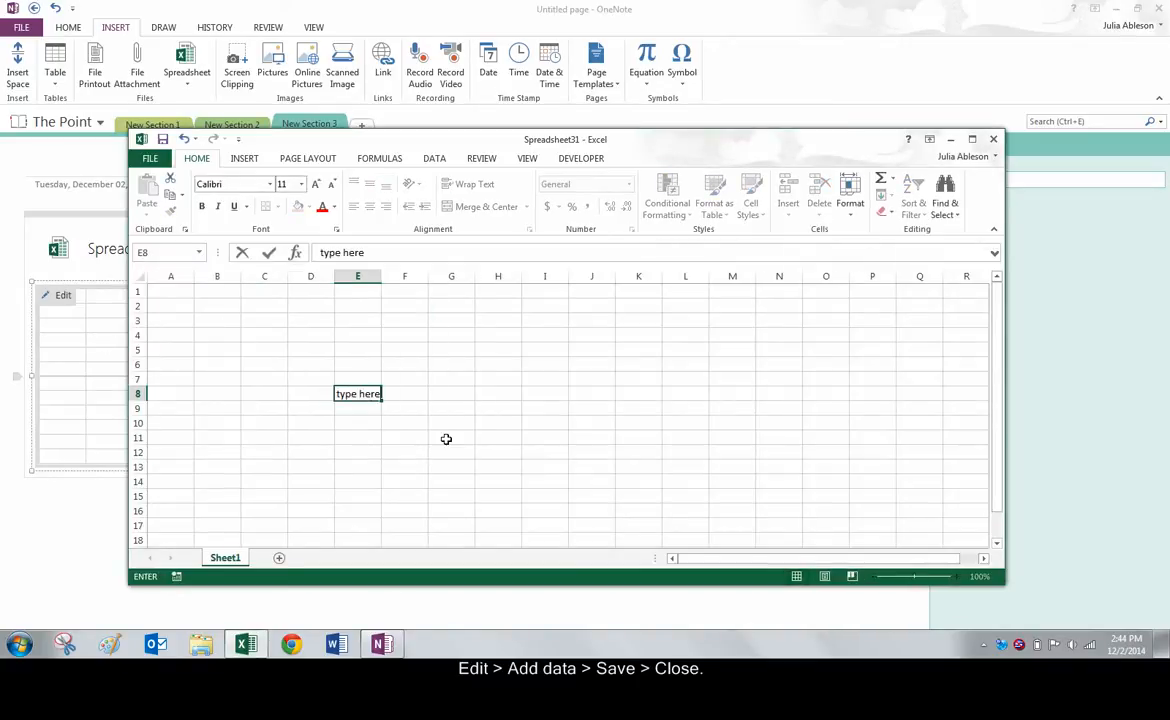
text(!)
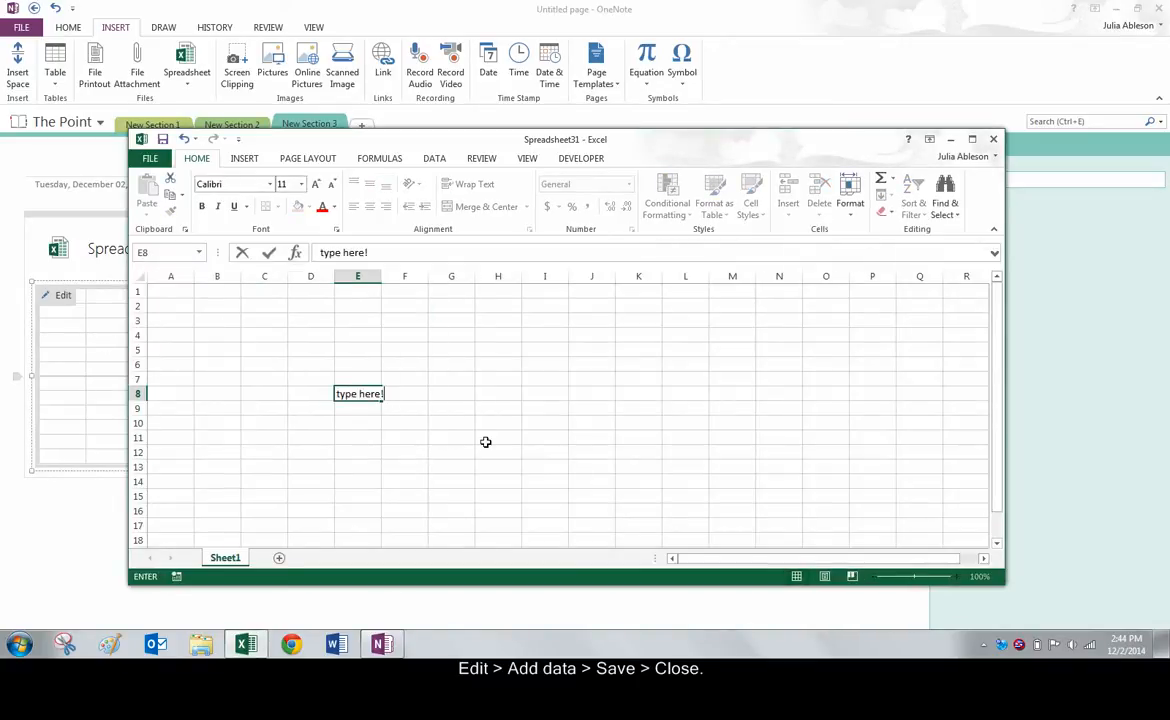
mouse_move(459, 361)
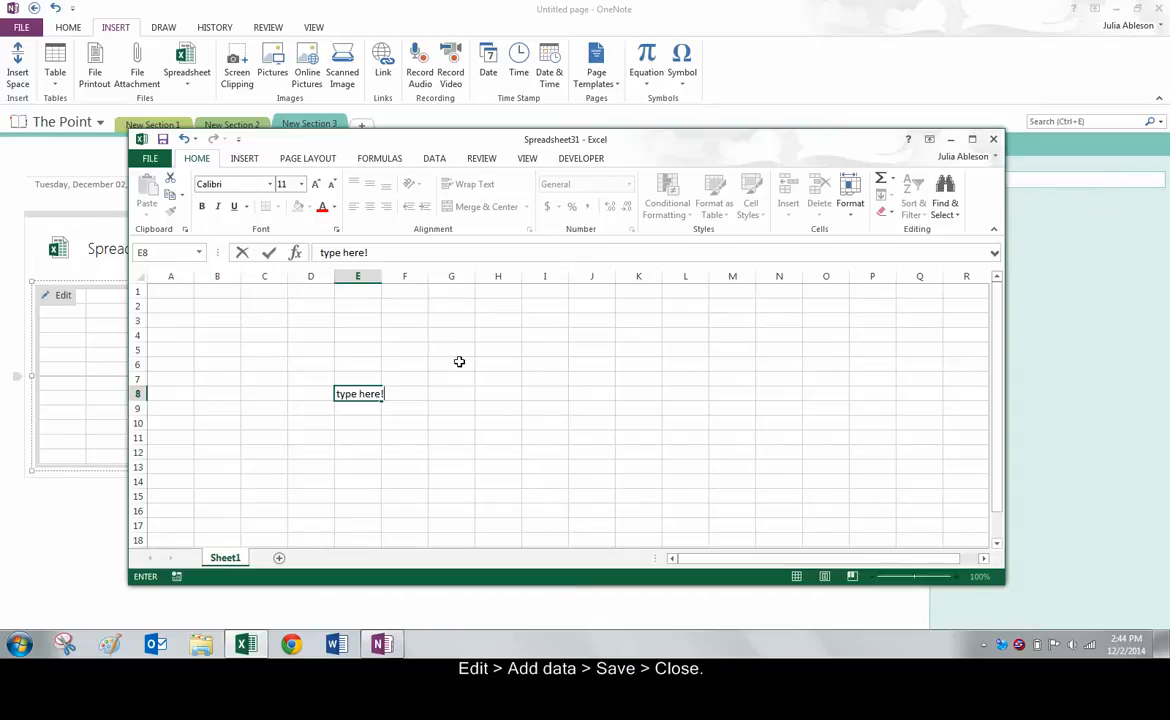
mouse_move(163, 139)
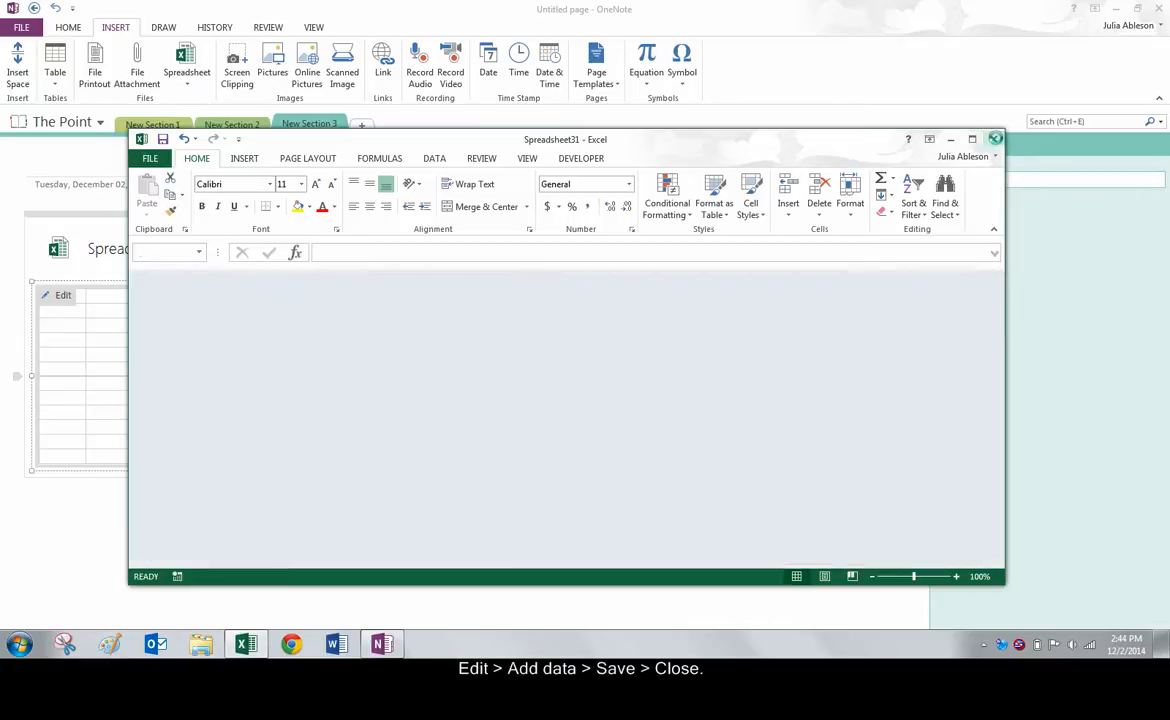
click(995, 139)
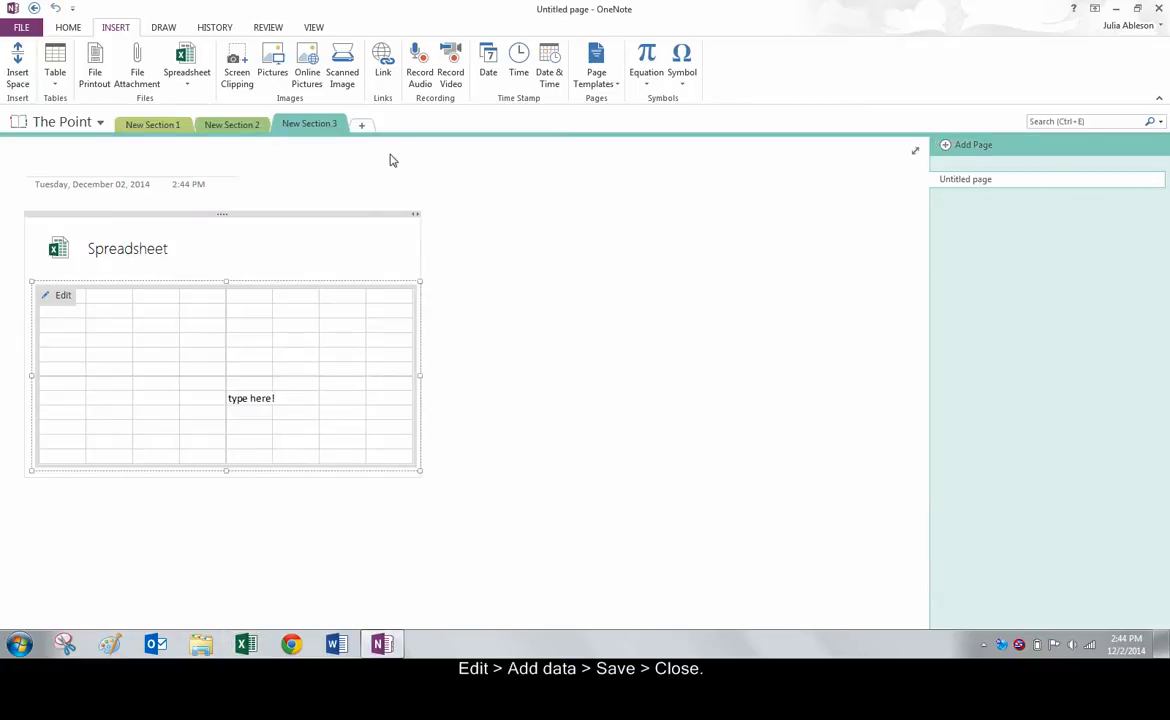
- Add a section embedding 'Conditional Formatting in Excel' as a live spreadsheet, then add another section
click(362, 124)
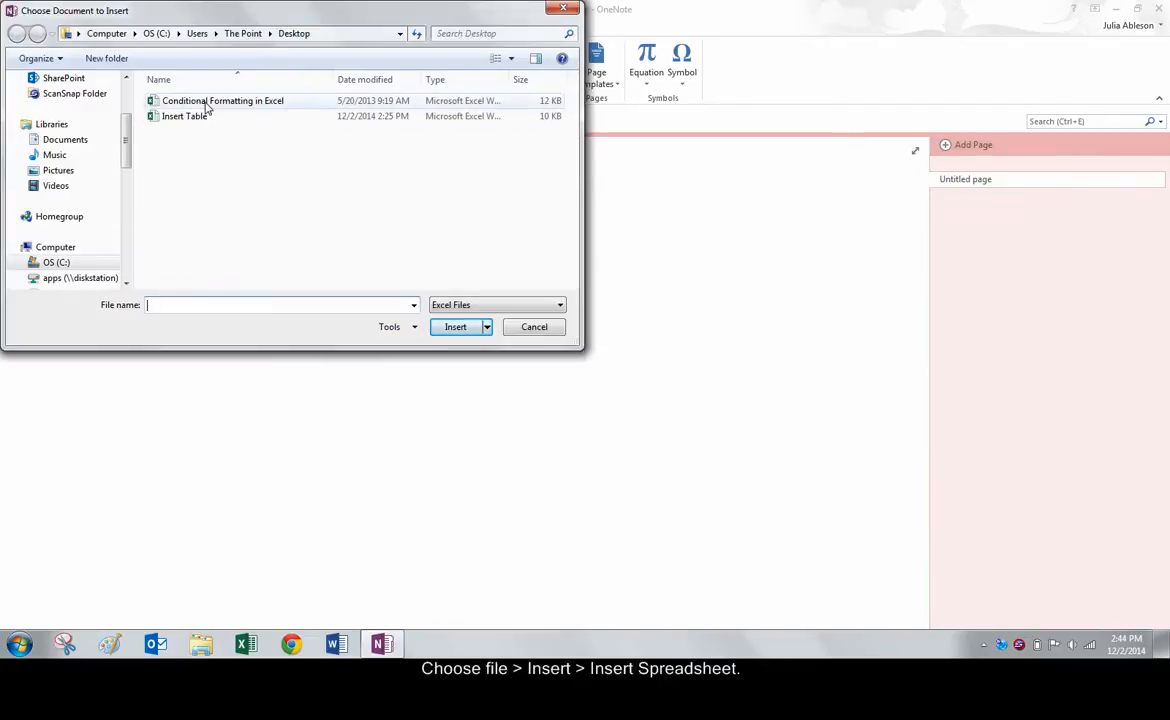
click(222, 100)
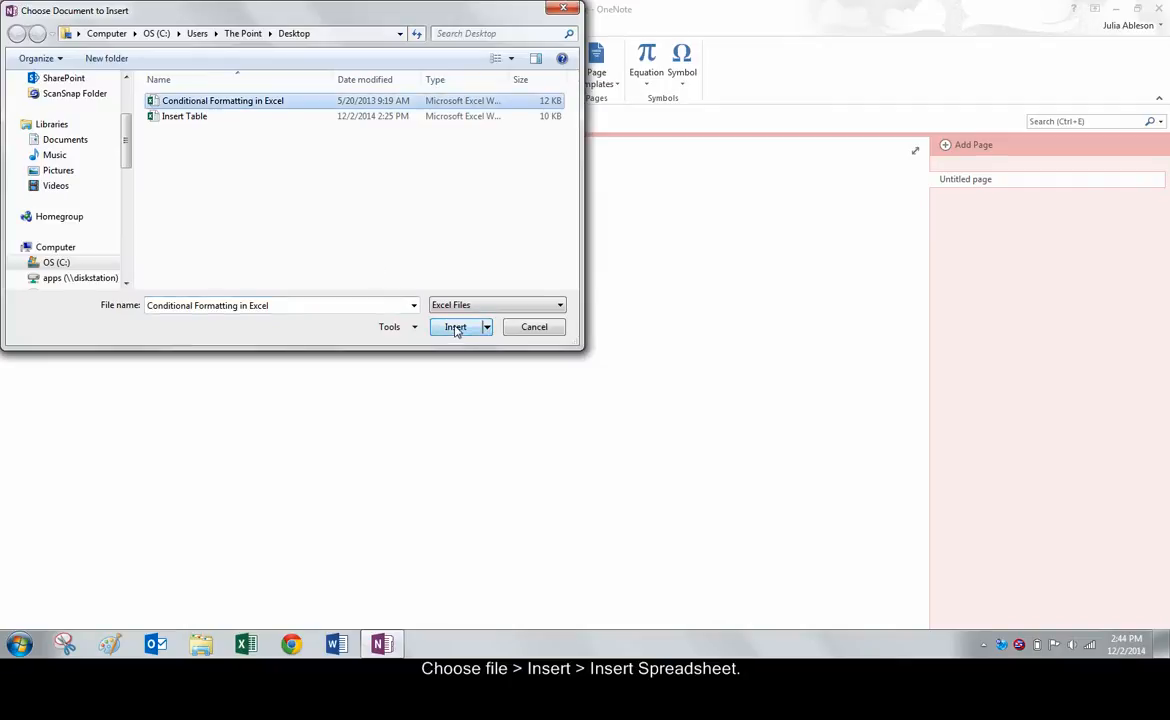
click(455, 327)
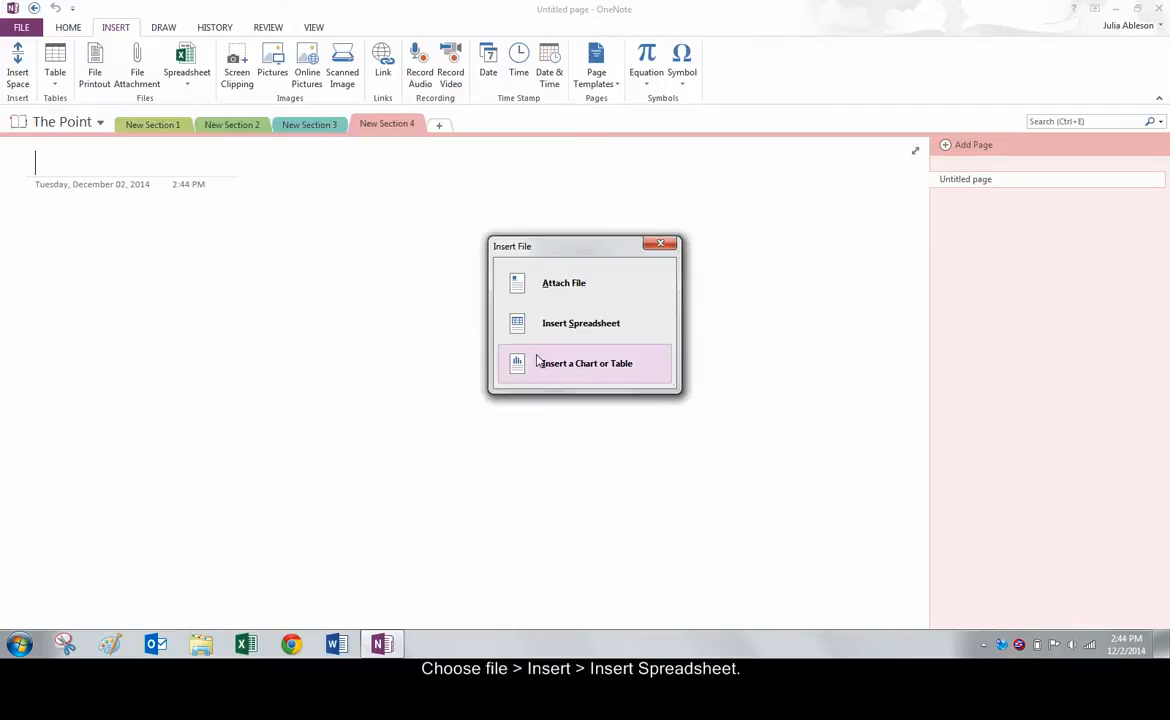
click(581, 323)
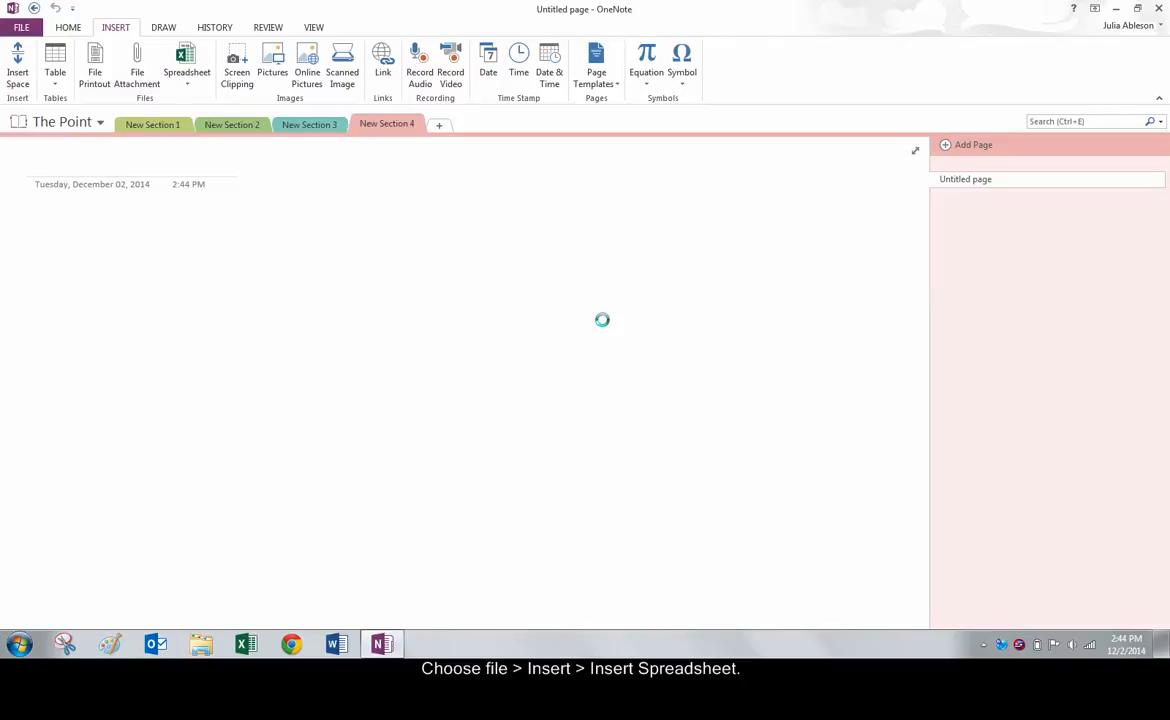
click(186, 60)
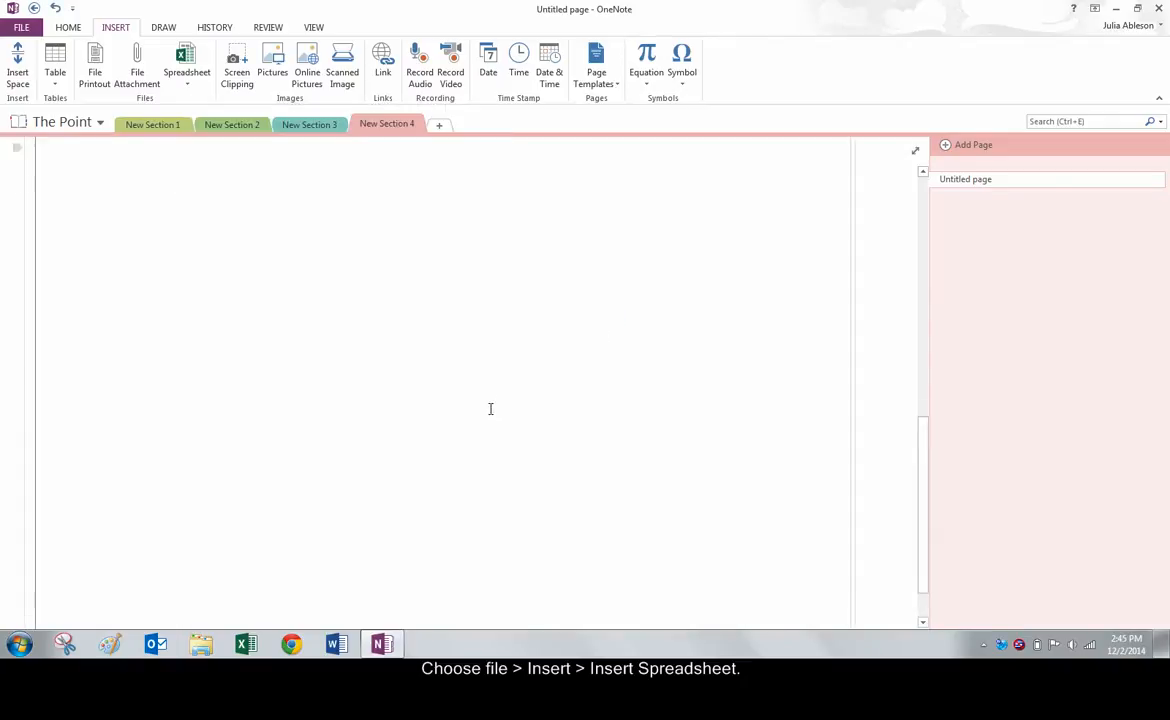
click(186, 60)
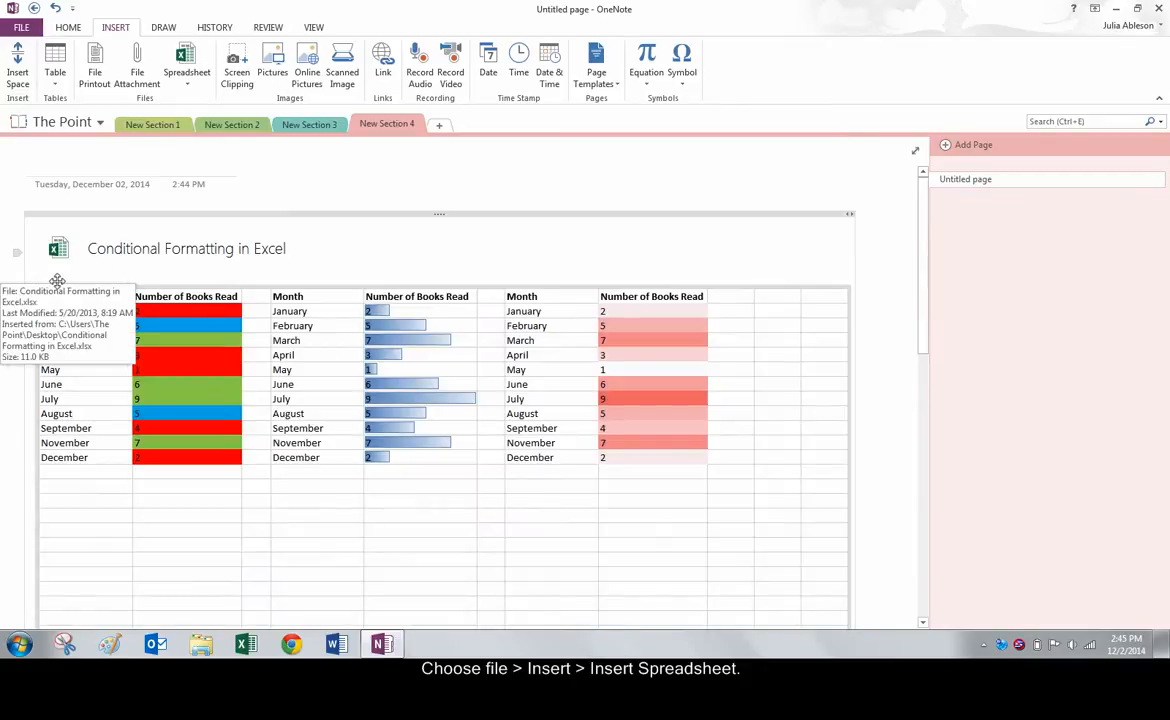
mouse_move(320, 231)
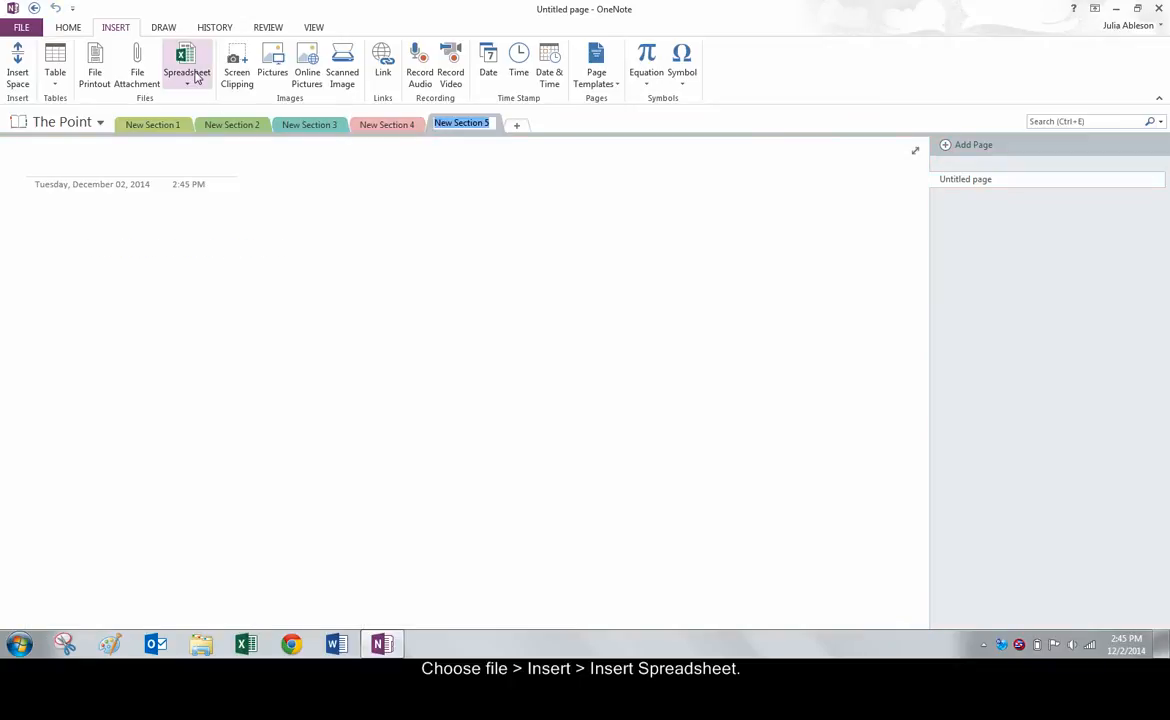
- Embed only Sheet1 Table1, the address table, from the 'Insert Table' workbook
click(187, 65)
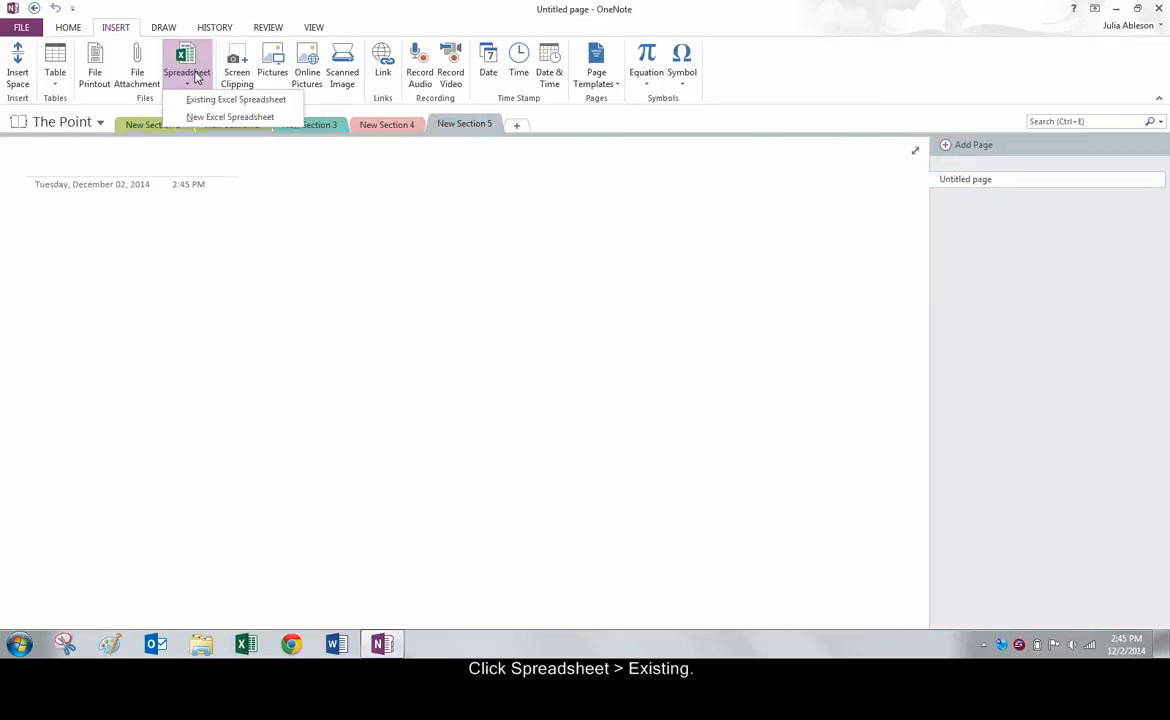
click(235, 99)
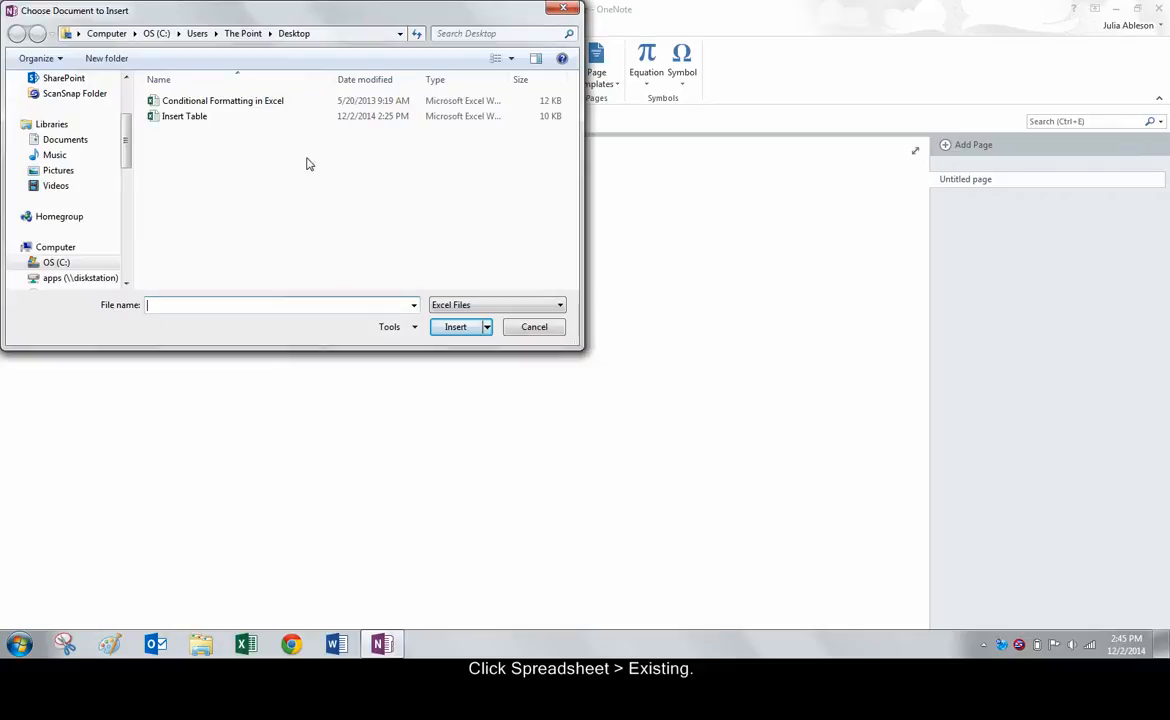
click(184, 116)
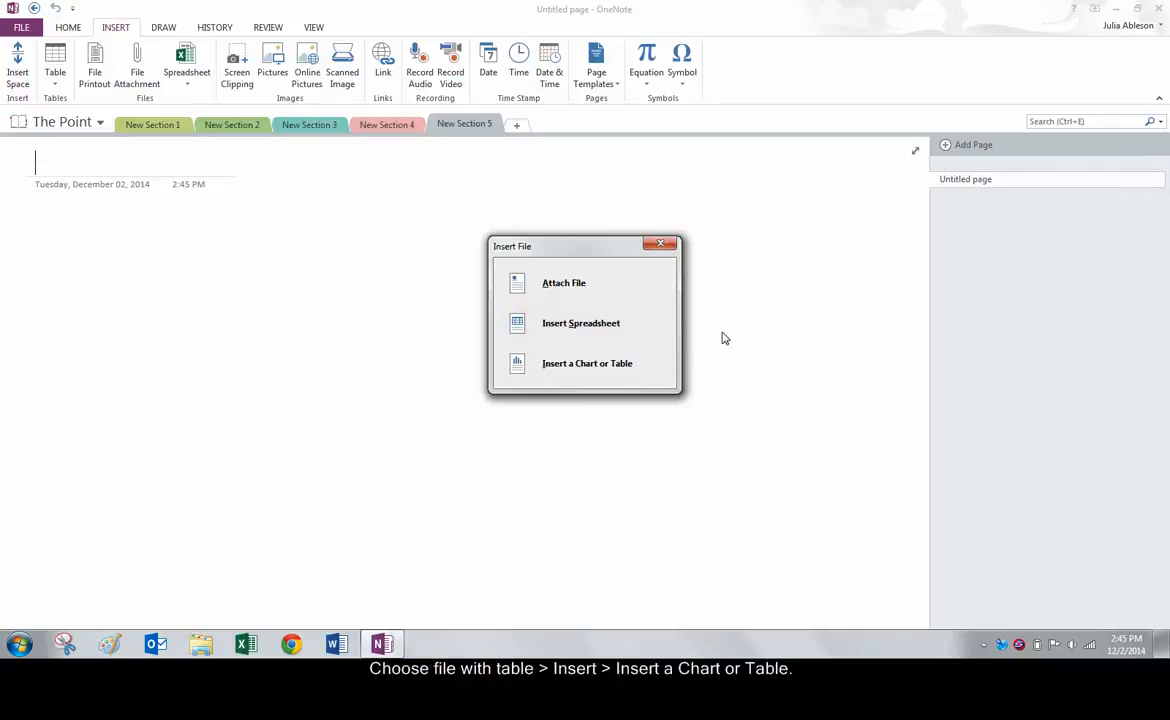
click(587, 363)
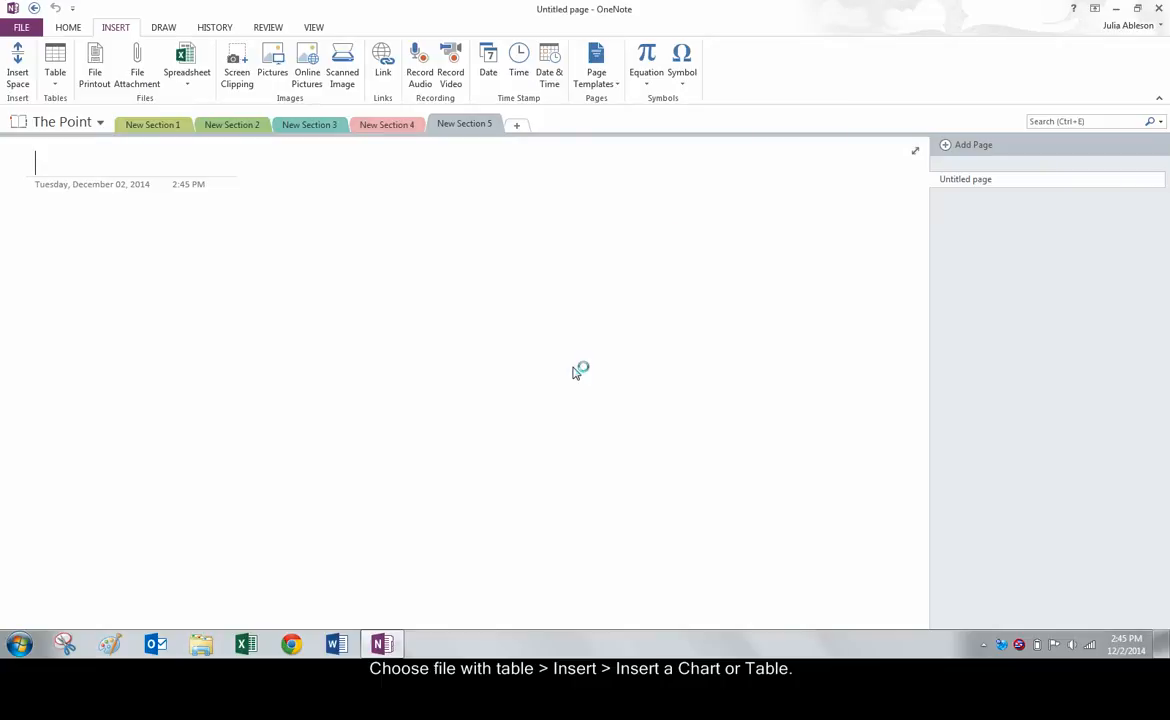
click(186, 60)
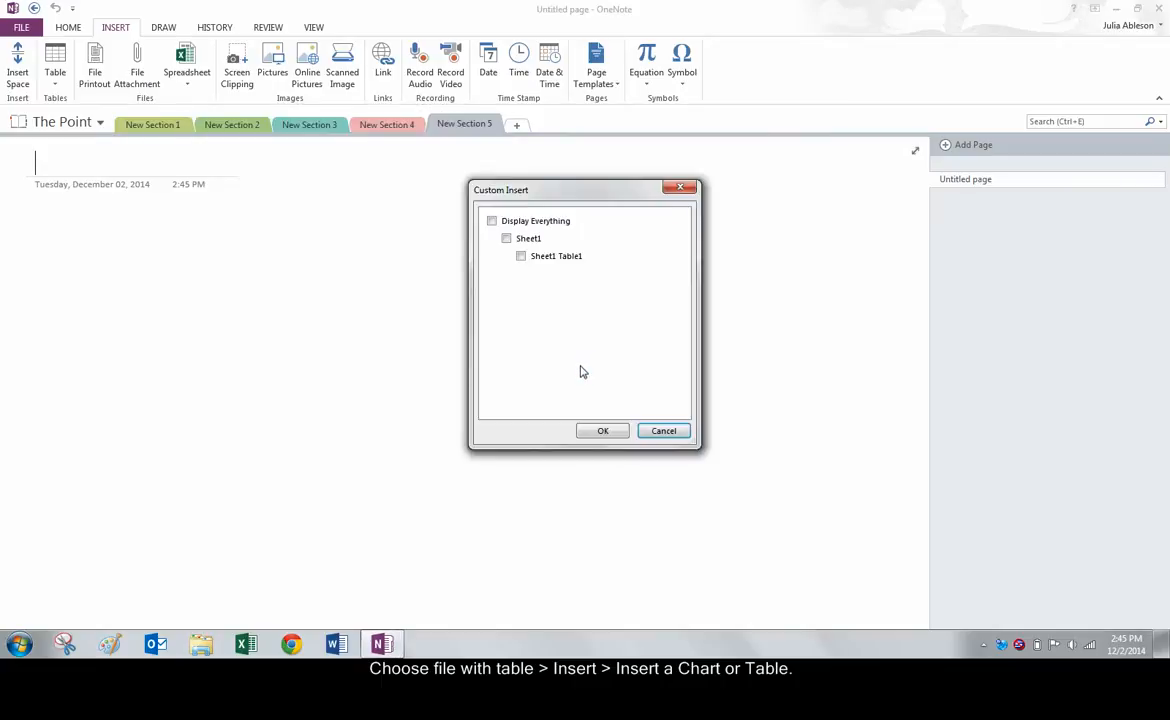
mouse_move(543, 291)
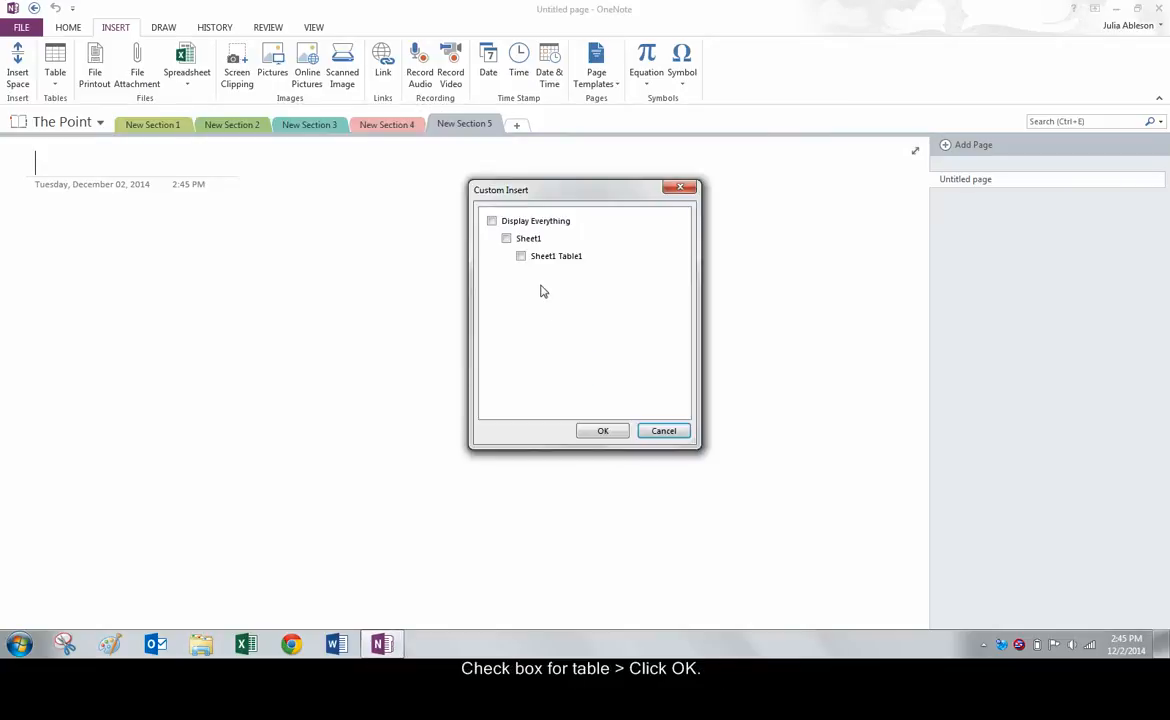
click(602, 430)
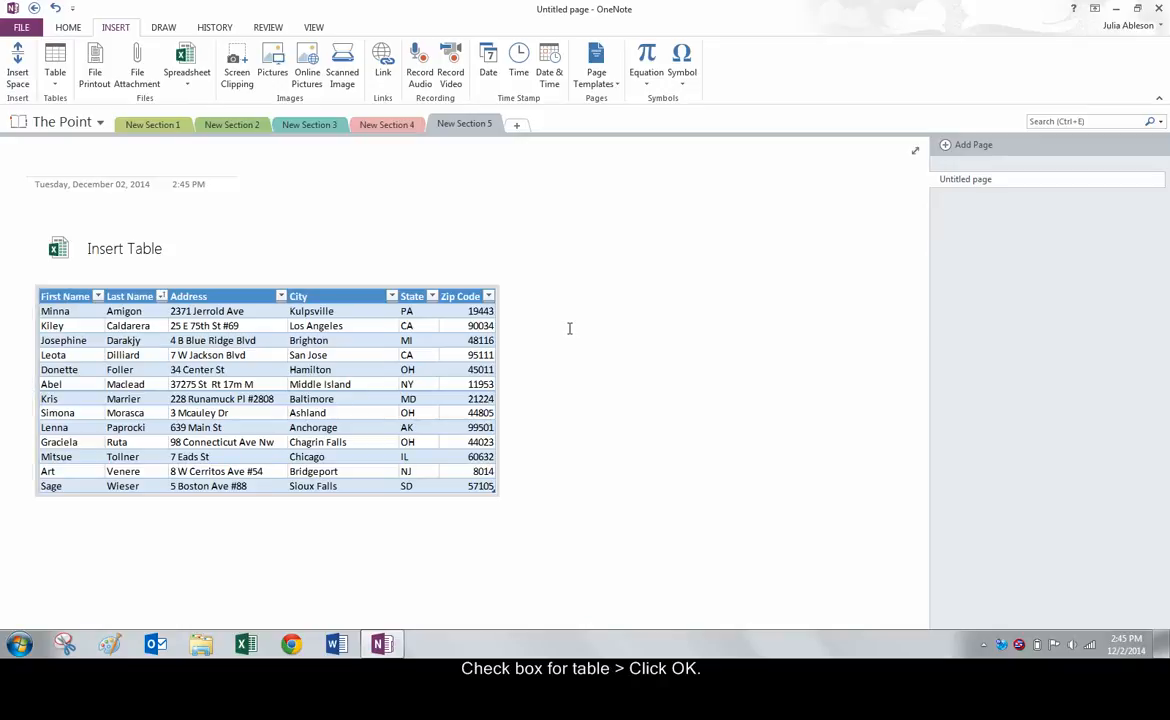
mouse_move(645, 334)
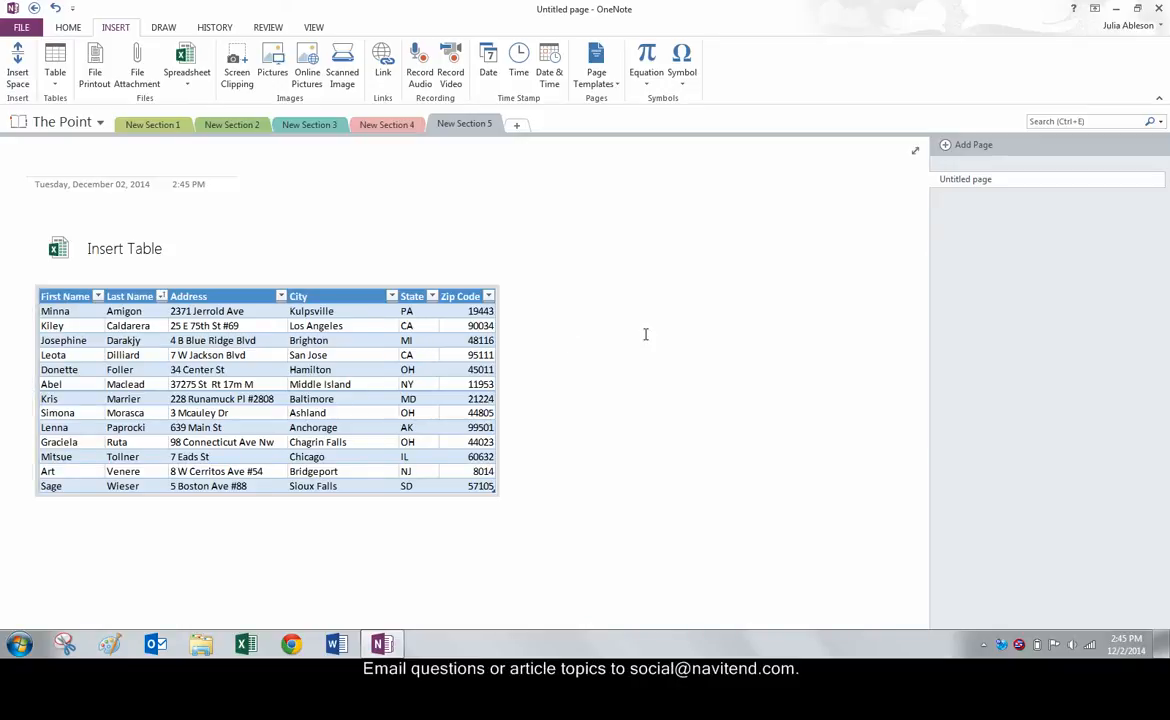
click(561, 333)
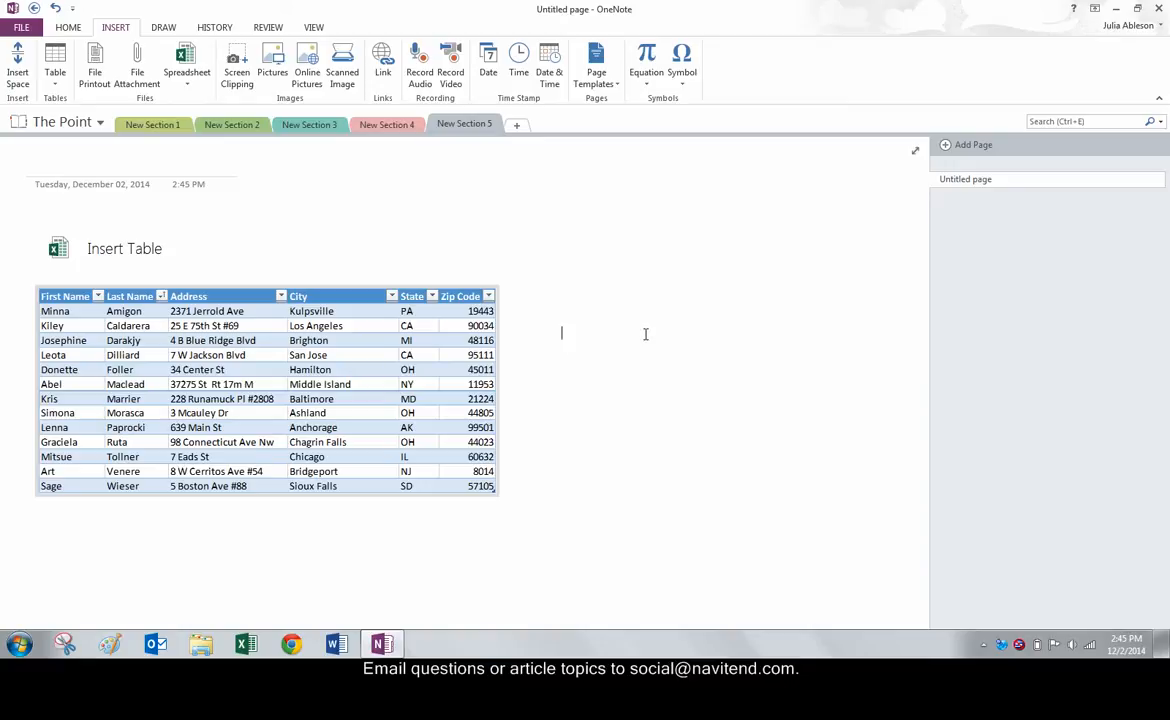